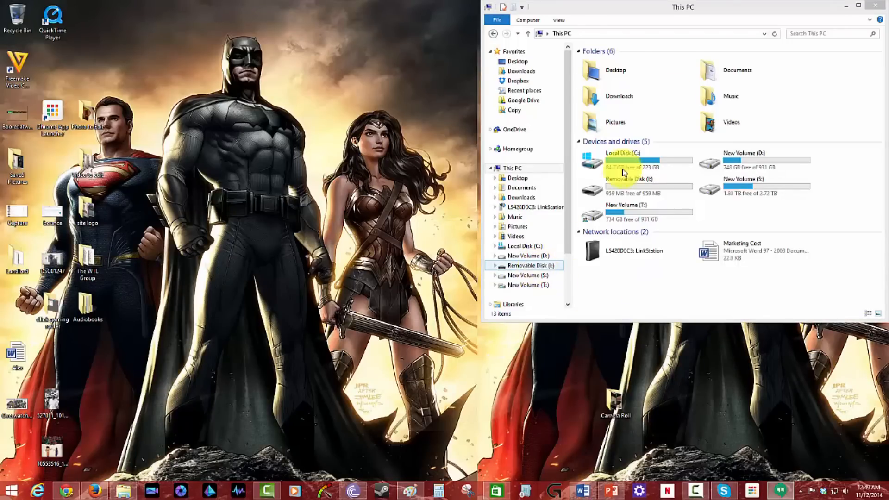
Drag the This PC window onto the left half of the desktop
{"action": "left_click_drag", "start_coordinate": [680, 7], "coordinate": [406, 17]}
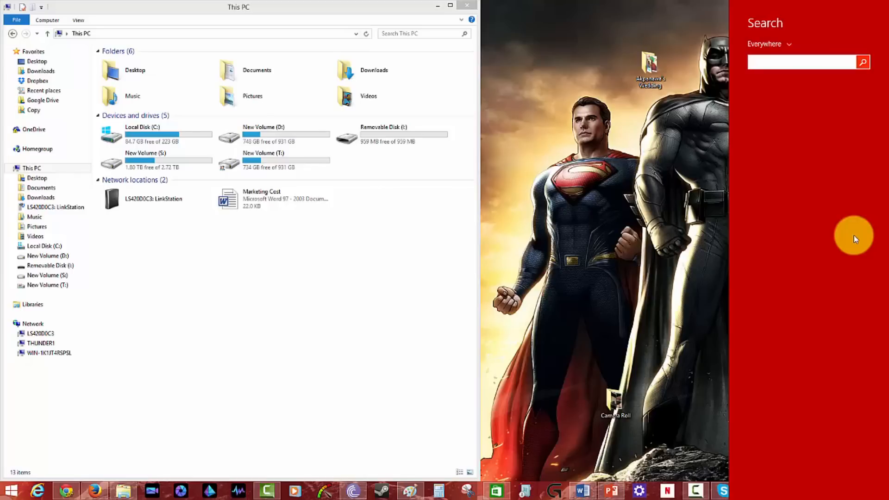
Search 'recovery' in the Search charm and launch 'Create a recovery drive'
{"action": "type", "text": "recorder"}
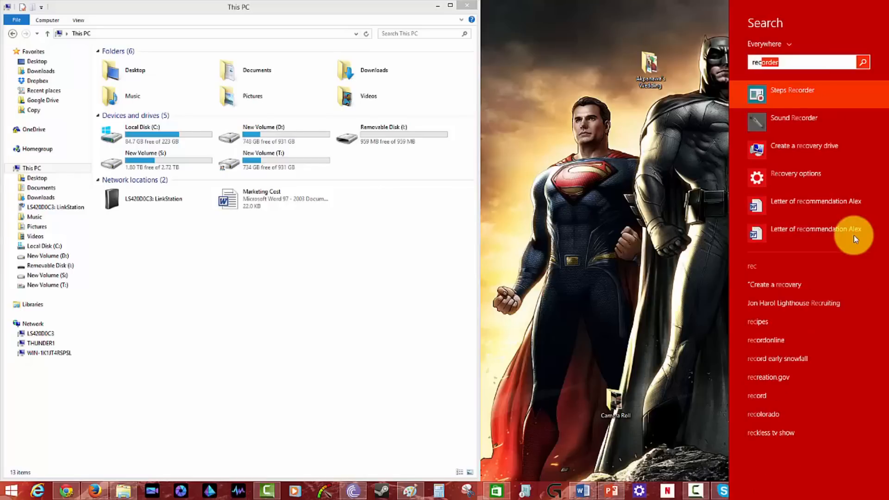
{"action": "type", "text": "recover"}
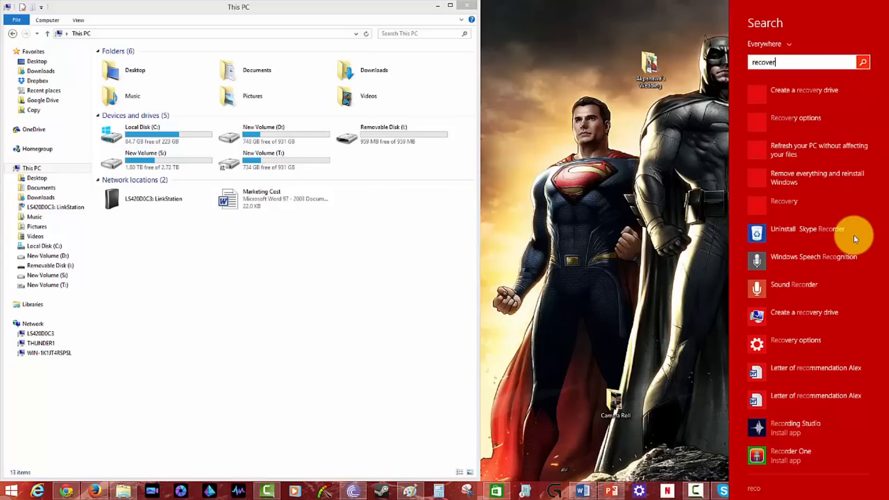
{"action": "type", "text": "y"}
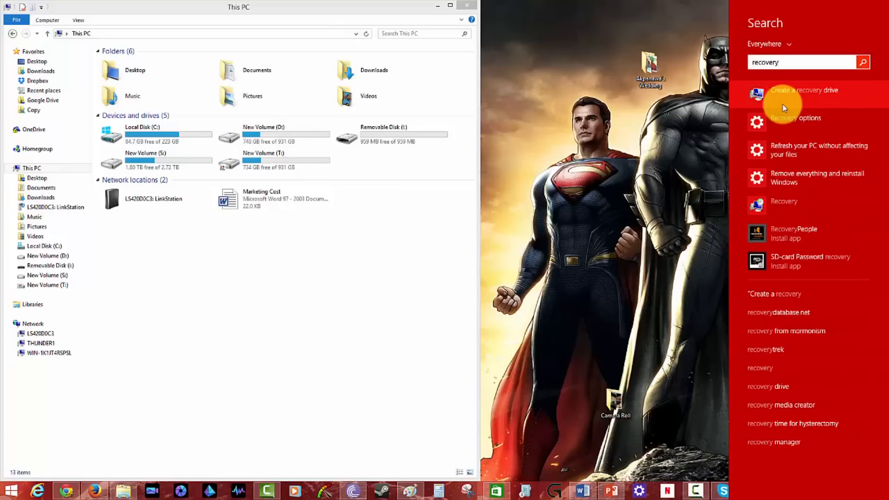
{"action": "left_click", "coordinate": [804, 89]}
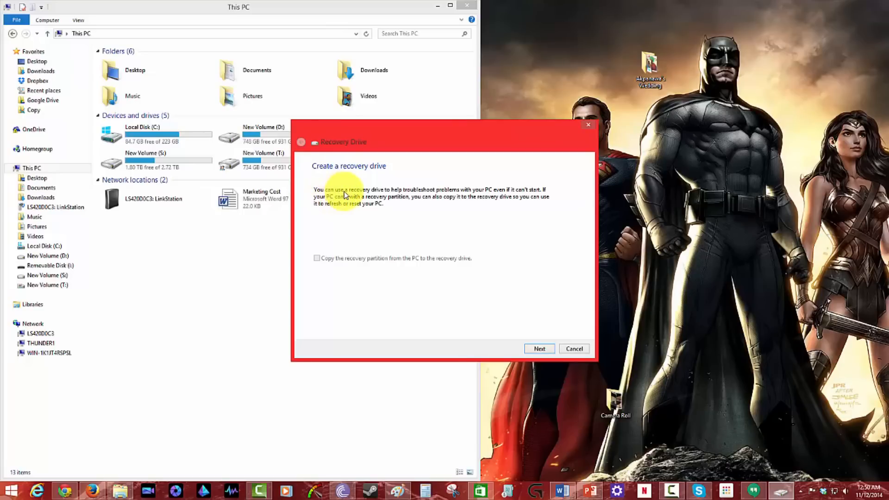
{"action": "mouse_move", "coordinate": [468, 195]}
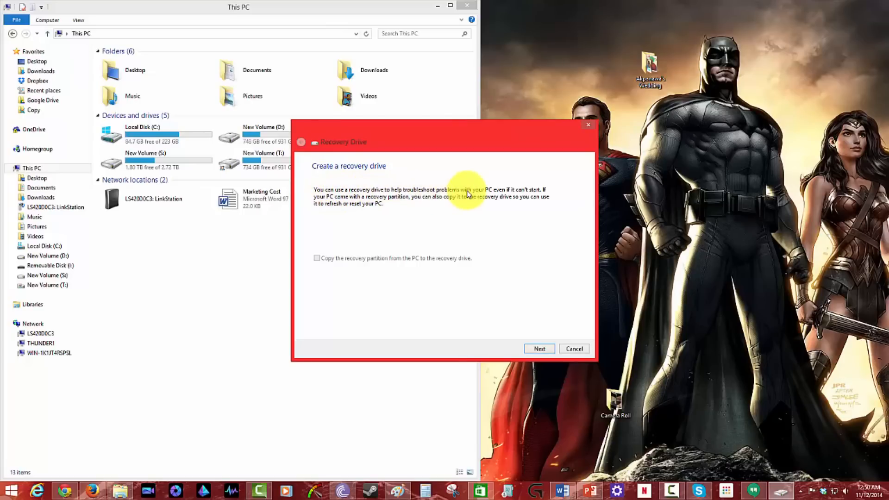
{"action": "mouse_move", "coordinate": [360, 215]}
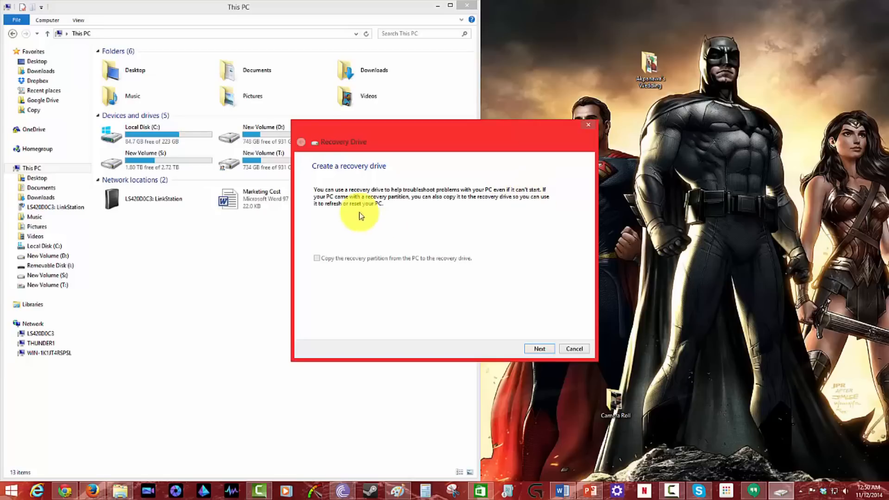
{"action": "mouse_move", "coordinate": [444, 204]}
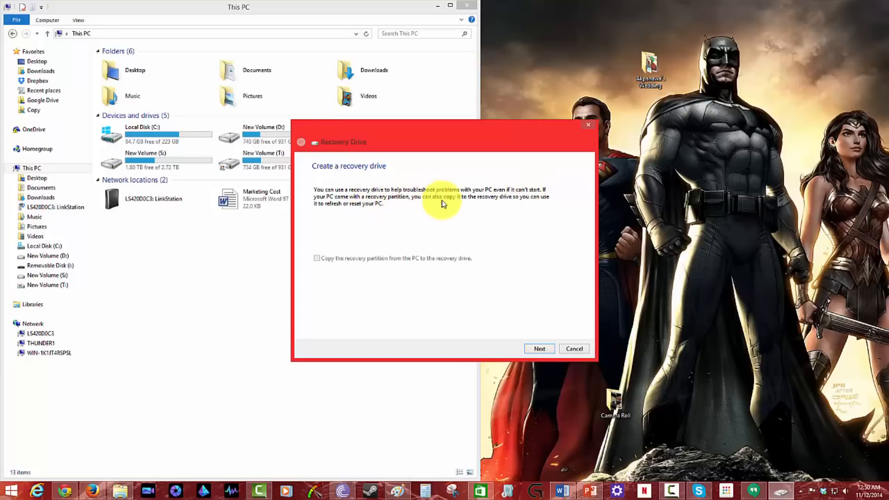
{"action": "mouse_move", "coordinate": [459, 226]}
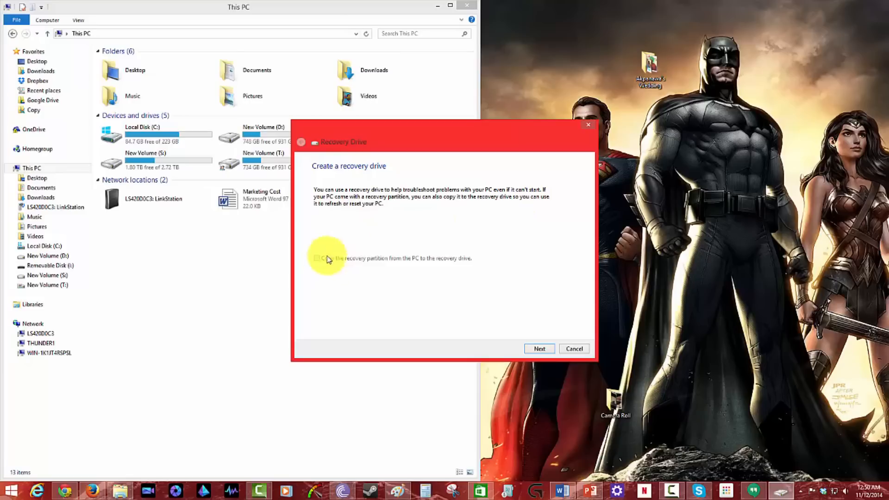
{"action": "mouse_move", "coordinate": [404, 261]}
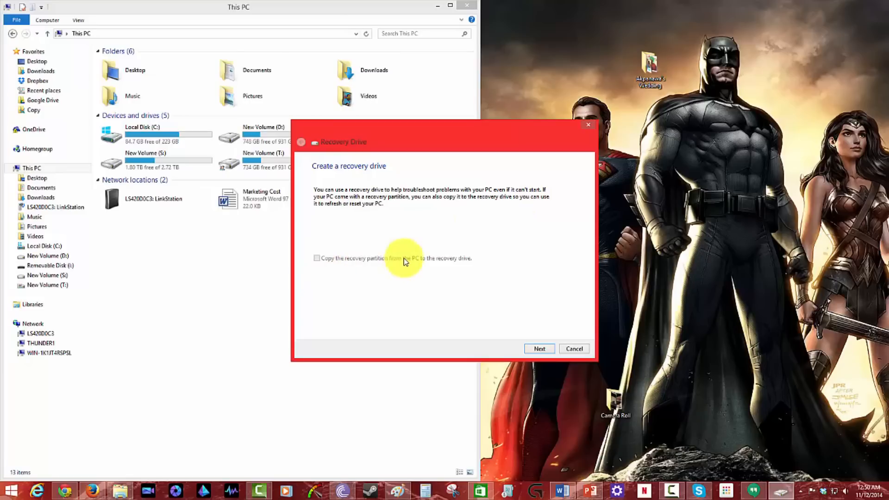
{"action": "mouse_move", "coordinate": [440, 283]}
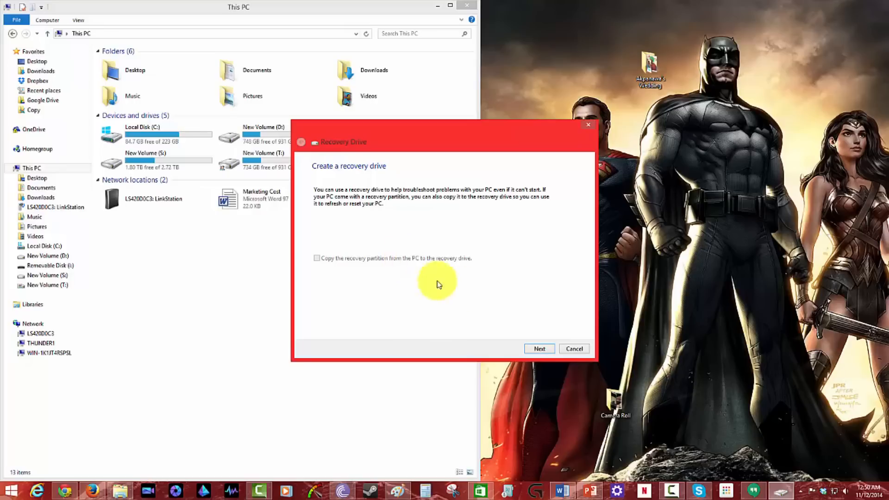
Continue past the wizard introduction with the recovery-partition option left unchecked
{"action": "left_click", "coordinate": [538, 348]}
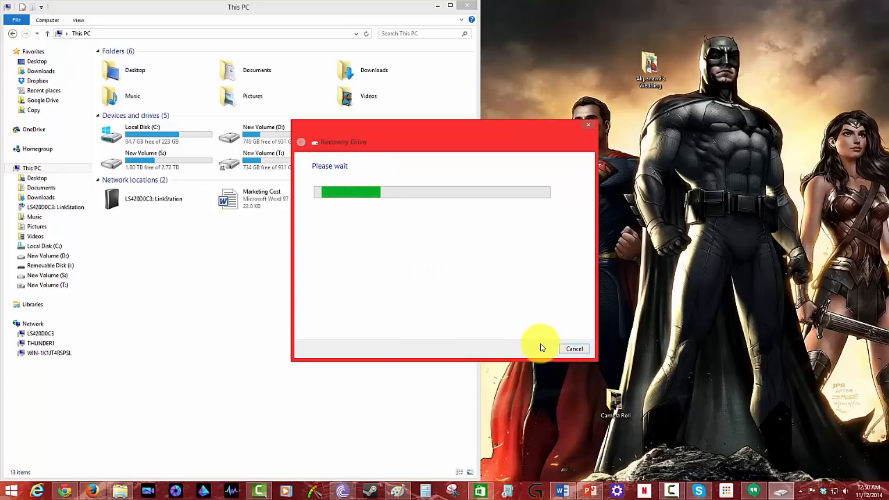
{"action": "mouse_move", "coordinate": [516, 303]}
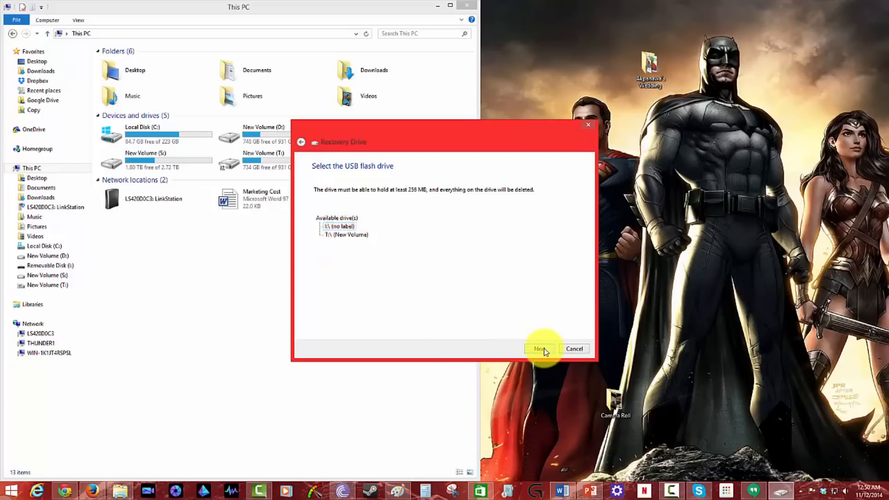
Choose the I: flash drive as the recovery drive target and continue
{"action": "left_click", "coordinate": [538, 349]}
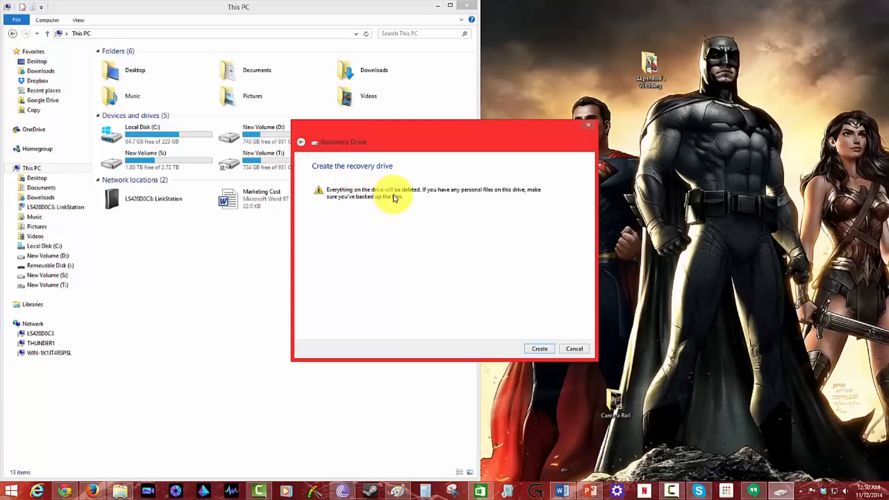
{"action": "mouse_move", "coordinate": [454, 197]}
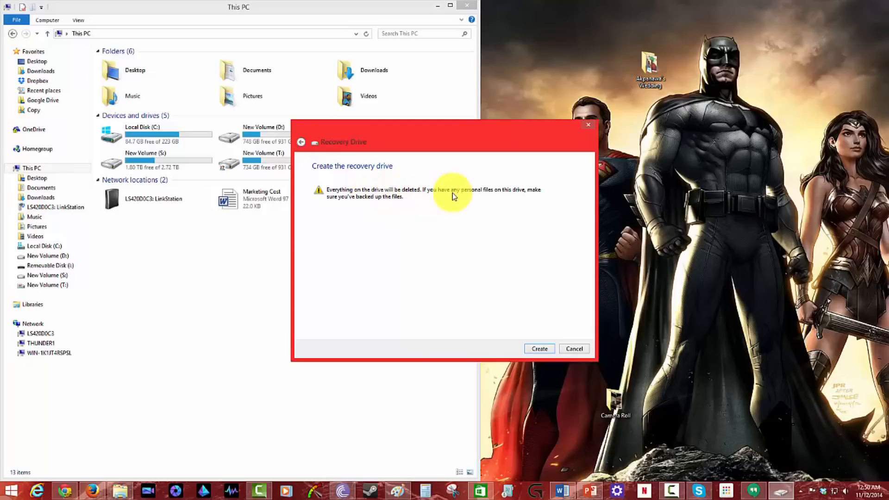
{"action": "mouse_move", "coordinate": [349, 207]}
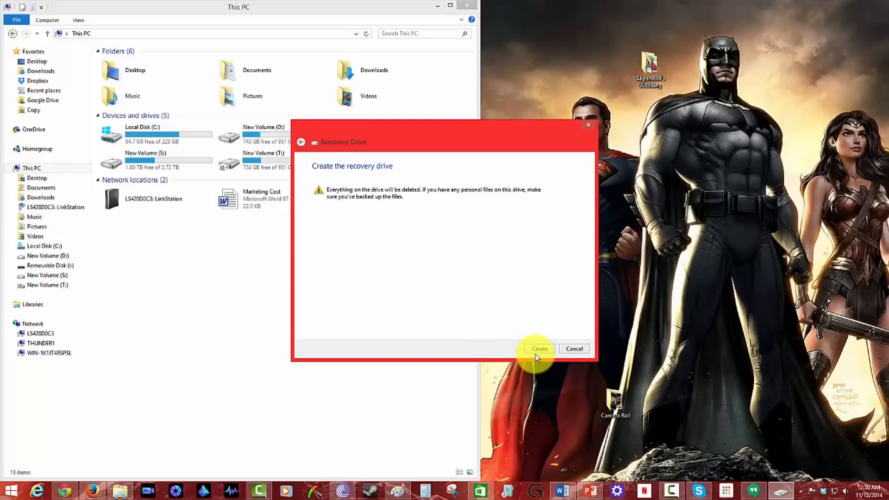
Confirm Create to build the recovery drive, erasing the I: flash drive
{"action": "left_click", "coordinate": [538, 349]}
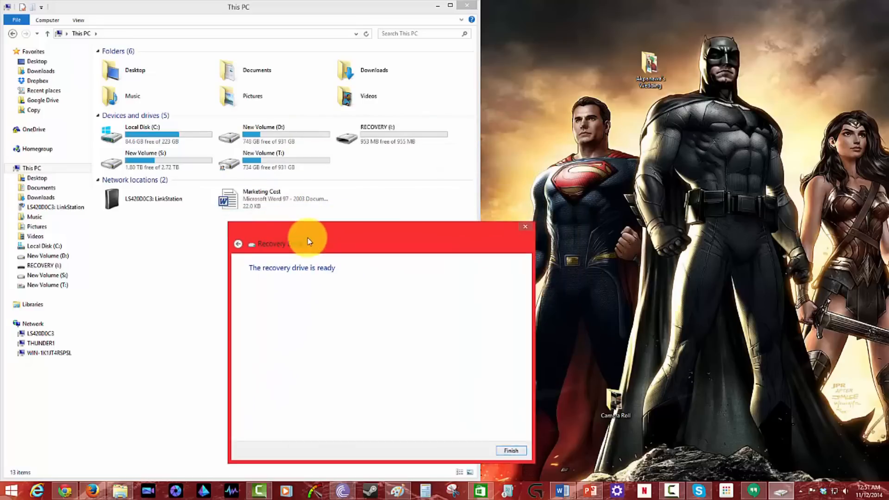
Move the finished wizard aside and click Finish, leaving RECOVERY (I:) in This PC
{"action": "left_click_drag", "start_coordinate": [309, 245], "coordinate": [329, 227]}
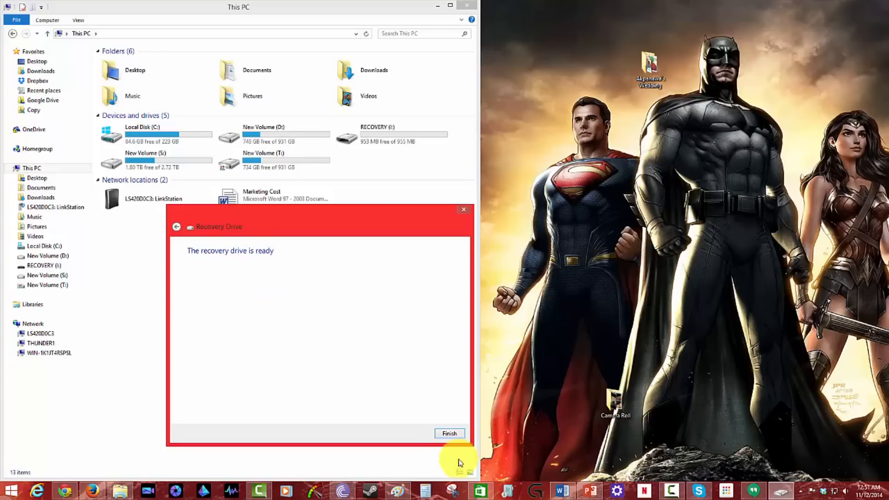
{"action": "left_click", "coordinate": [449, 433]}
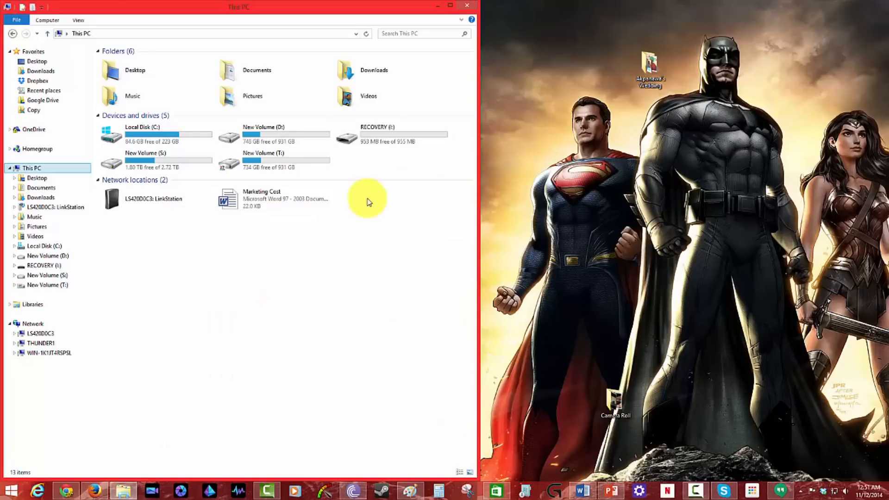
{"action": "mouse_move", "coordinate": [403, 136]}
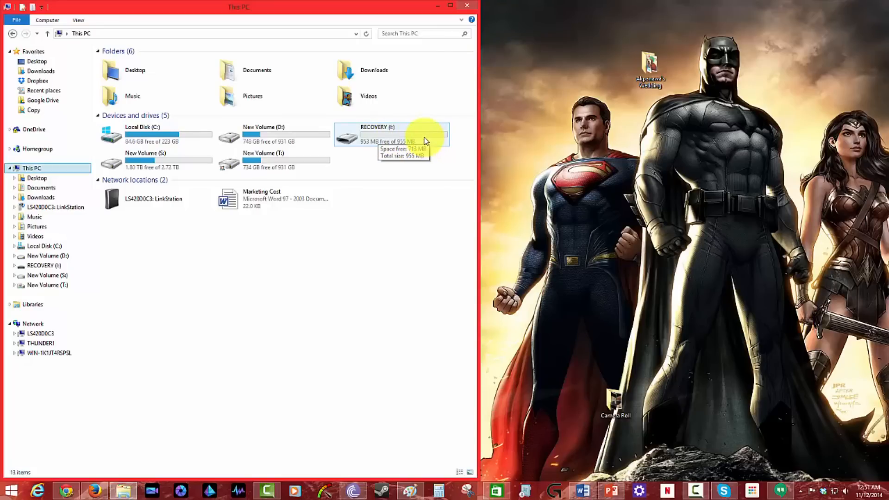
{"action": "mouse_move", "coordinate": [403, 136]}
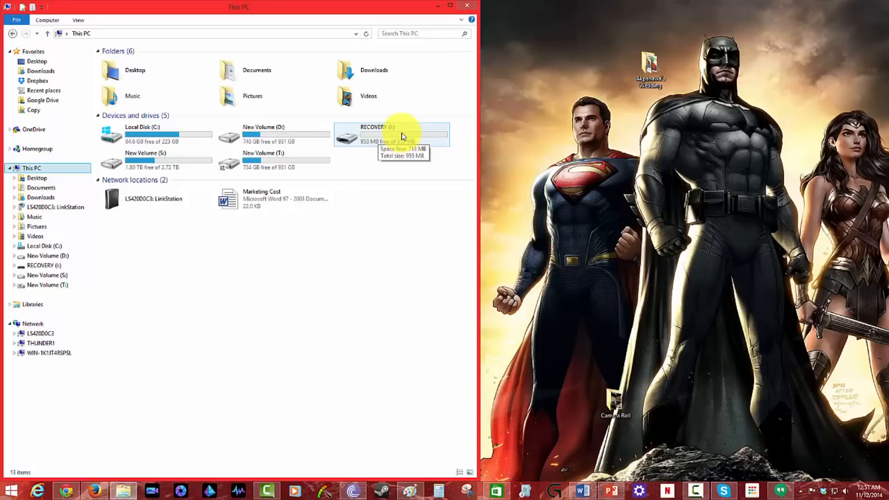